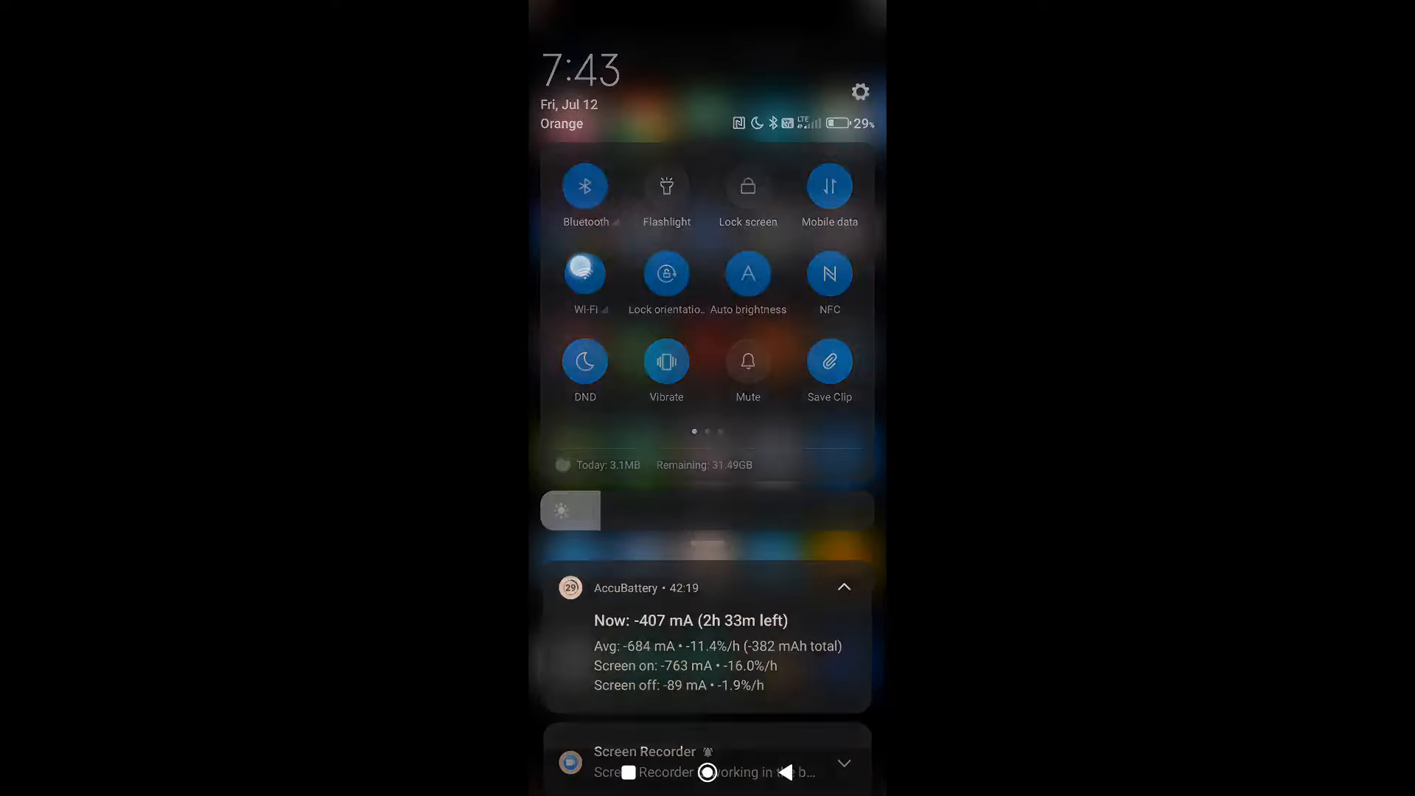
# Step: Join the Solar-WiFi22CW2445 inverter hotspot with its password in Wi-Fi settings
pyautogui.click(585, 273)
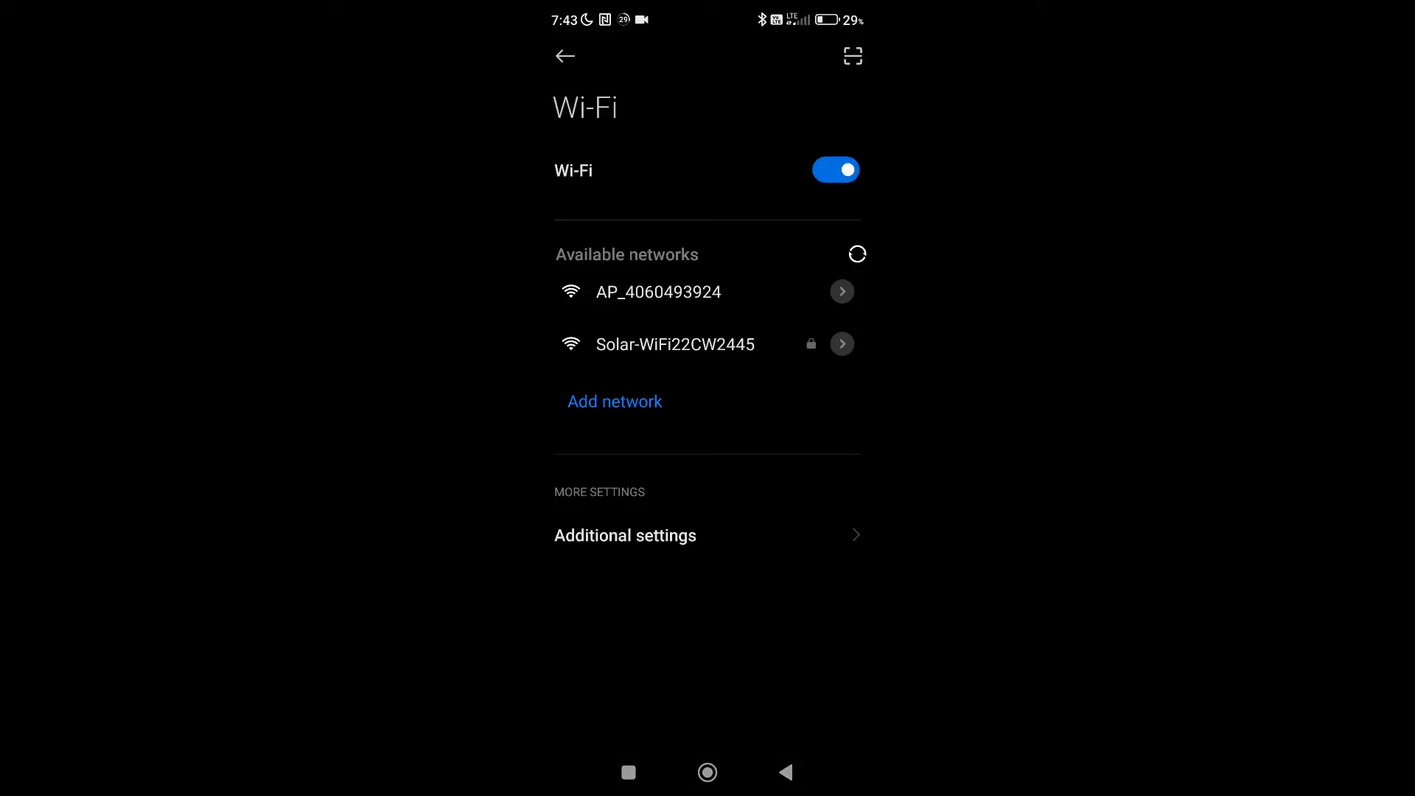
pyautogui.click(675, 344)
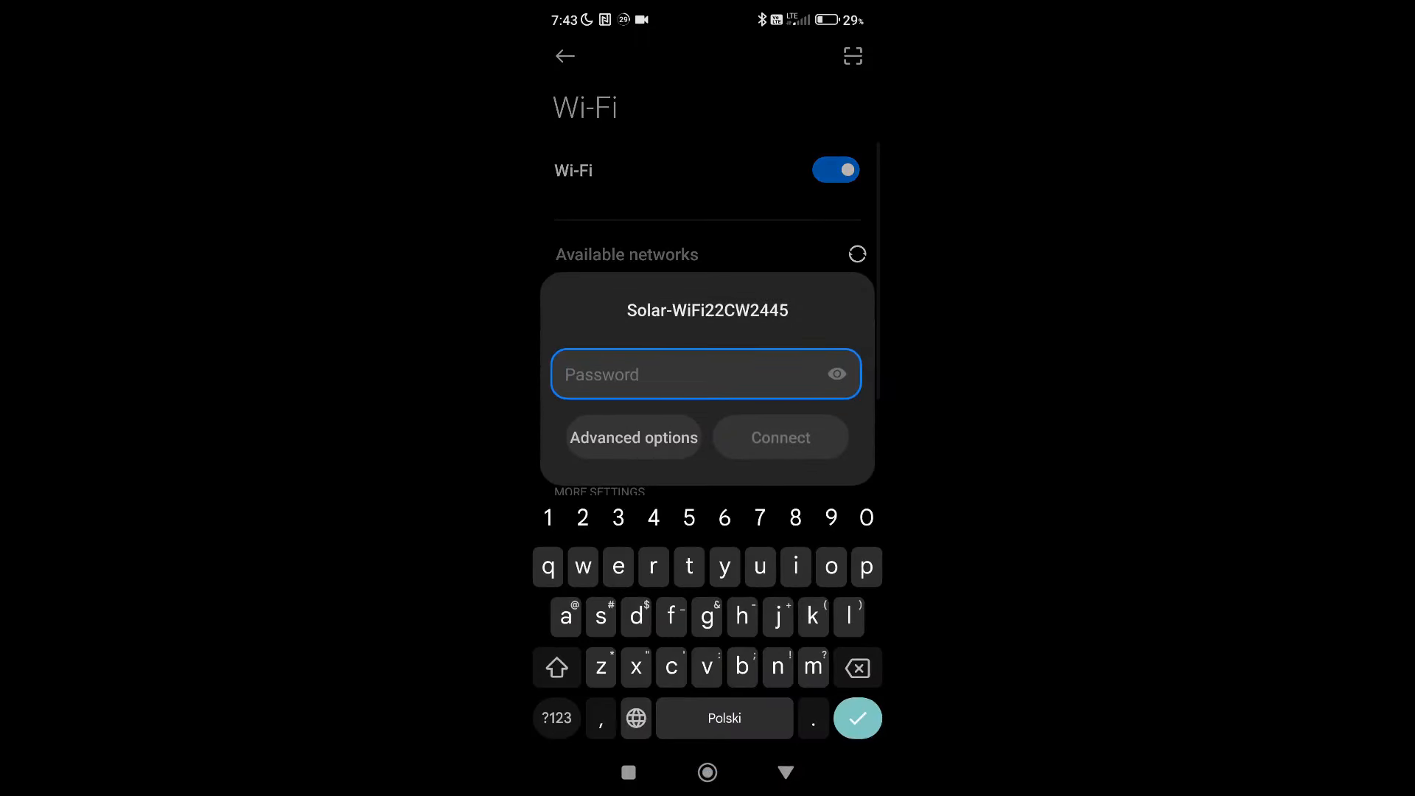
pyautogui.click(555, 717)
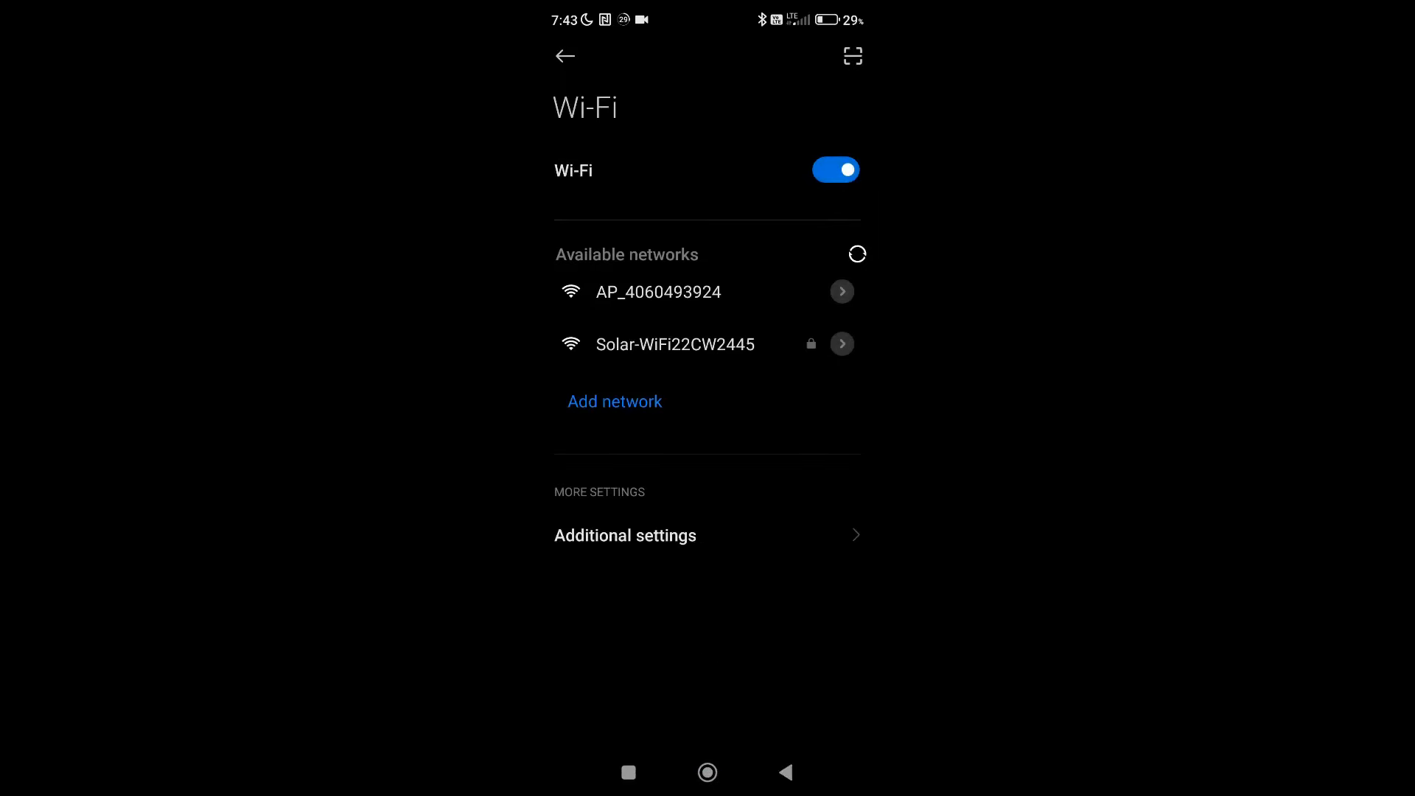
pyautogui.click(674, 344)
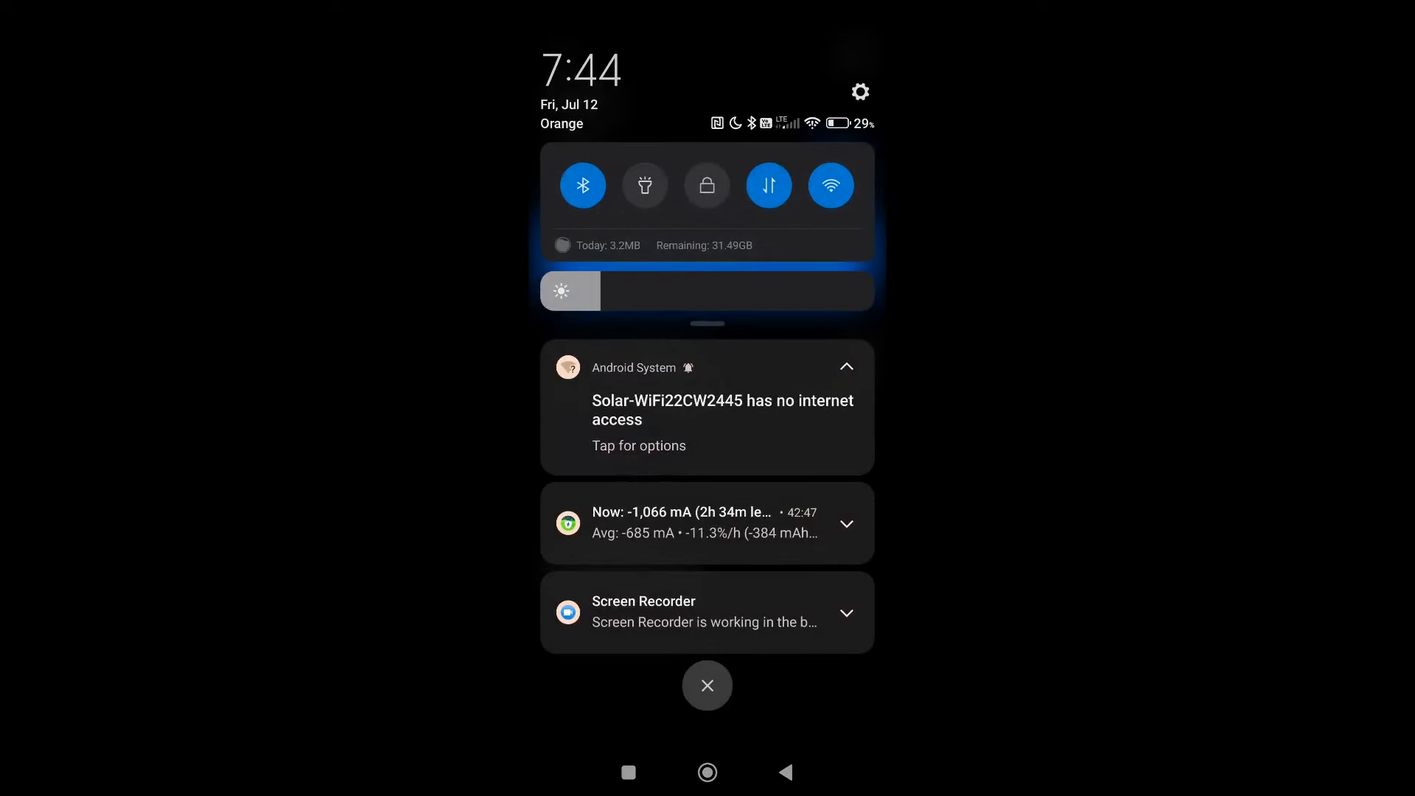
# Step: Stay connected to the hotspot without internet, ticking Don't ask again
pyautogui.click(723, 406)
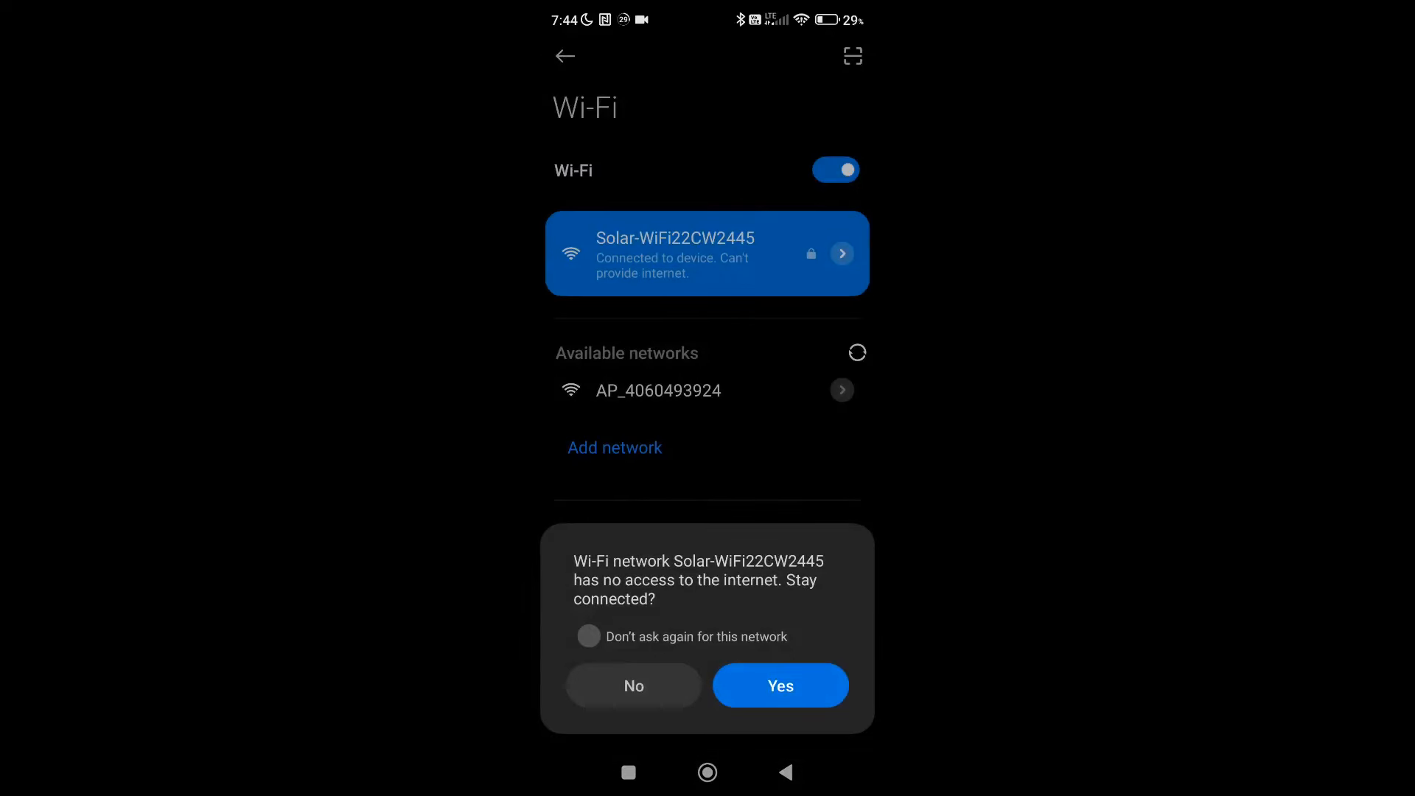
pyautogui.click(588, 636)
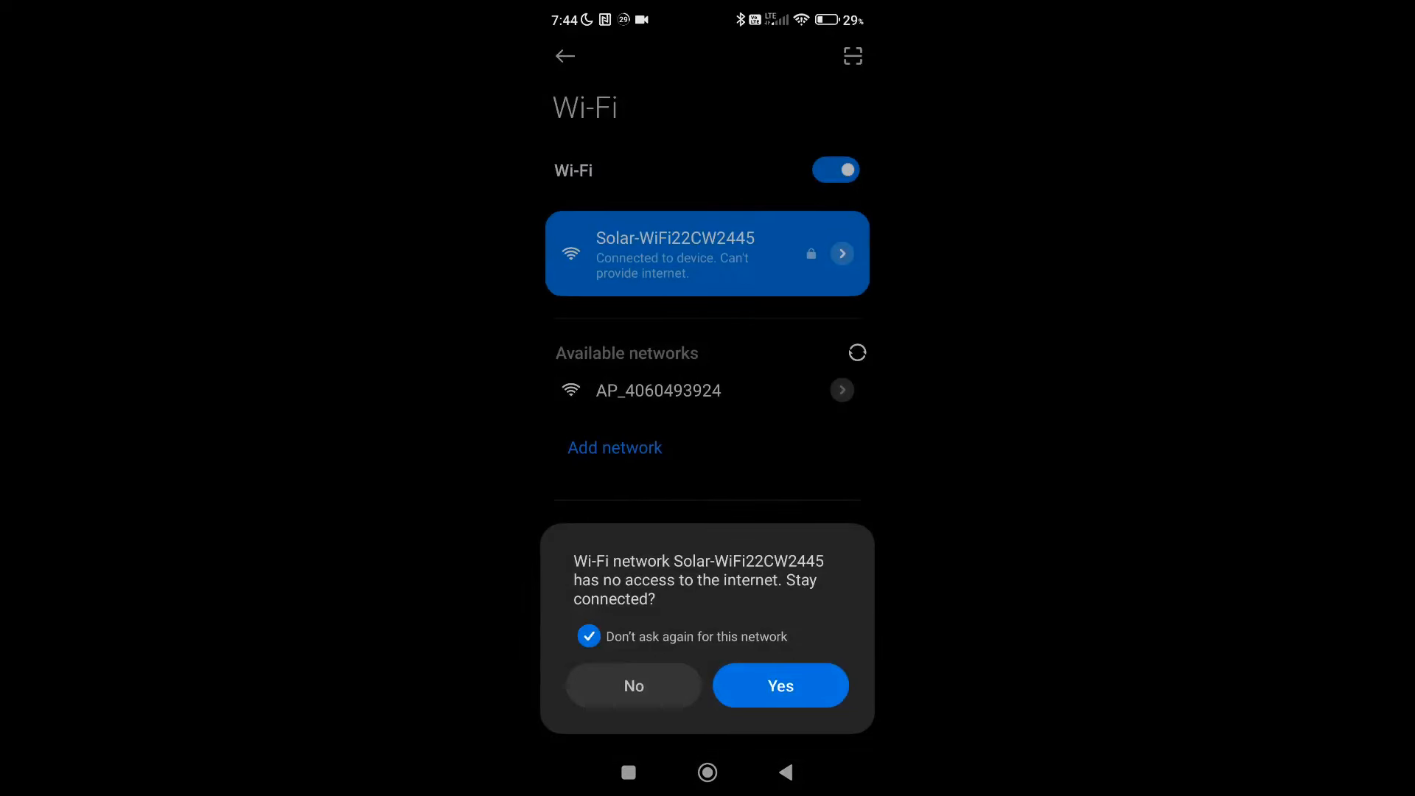
pyautogui.click(780, 687)
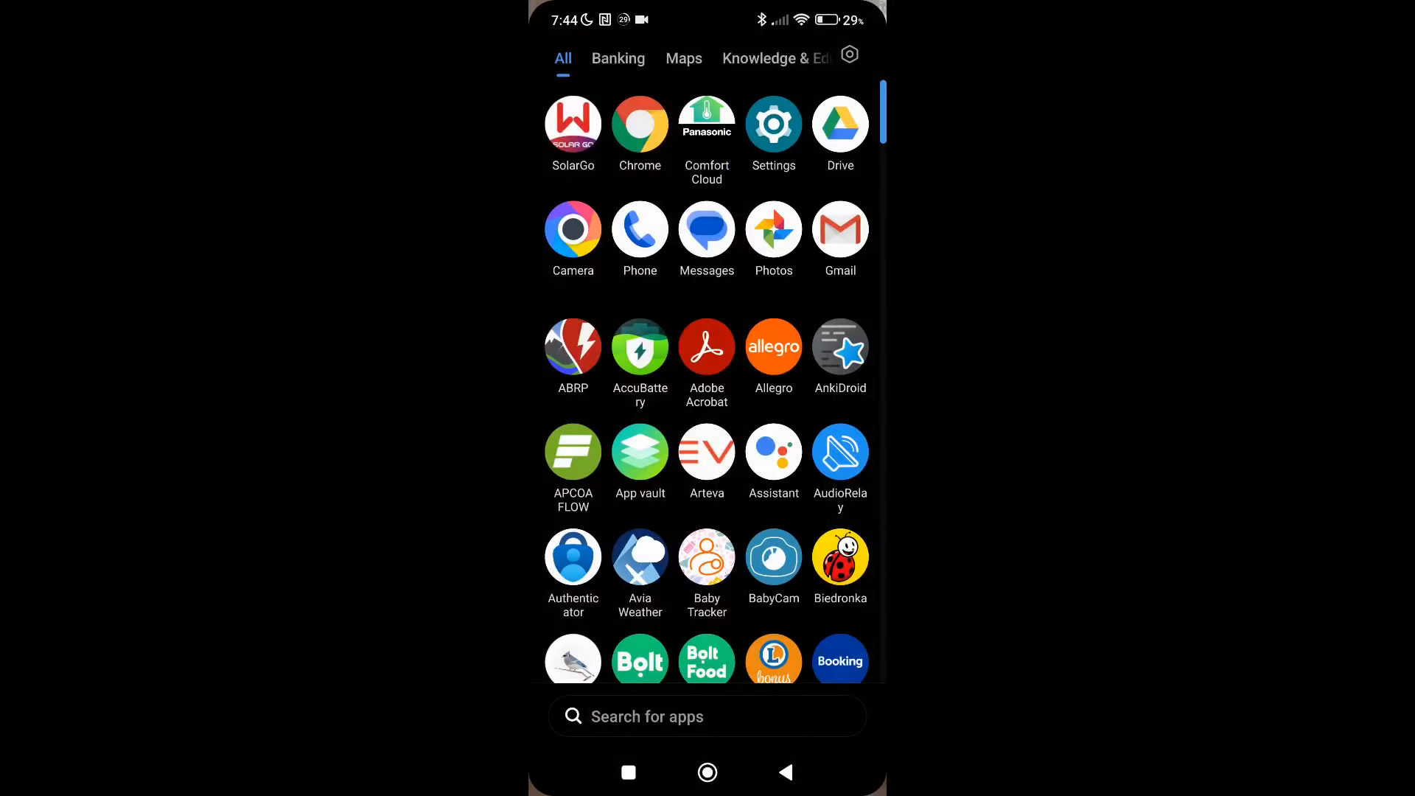
# Step: Launch SolarGo and connect to the inverter via the Solar-WiFi22CW2445 WLAN entry
pyautogui.click(572, 124)
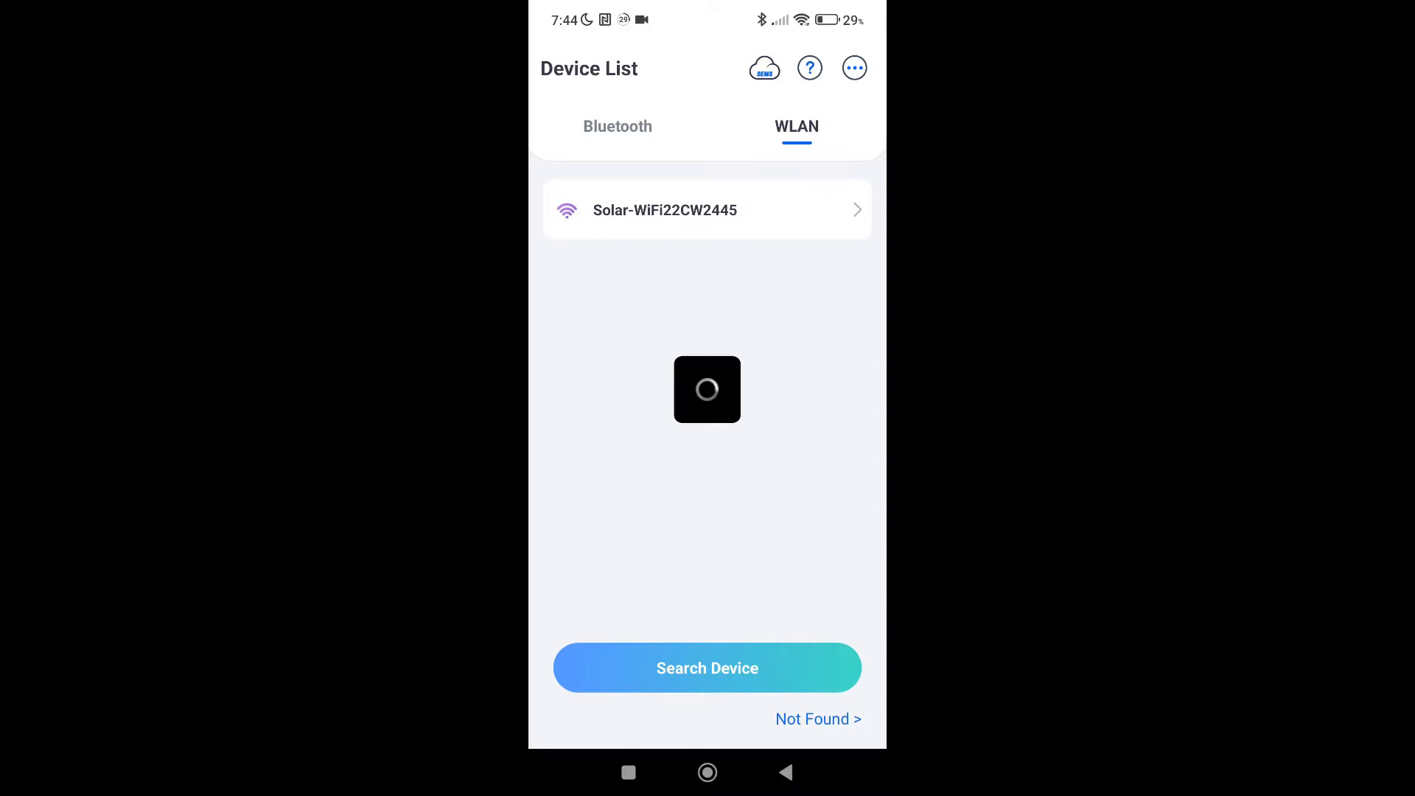
pyautogui.click(707, 210)
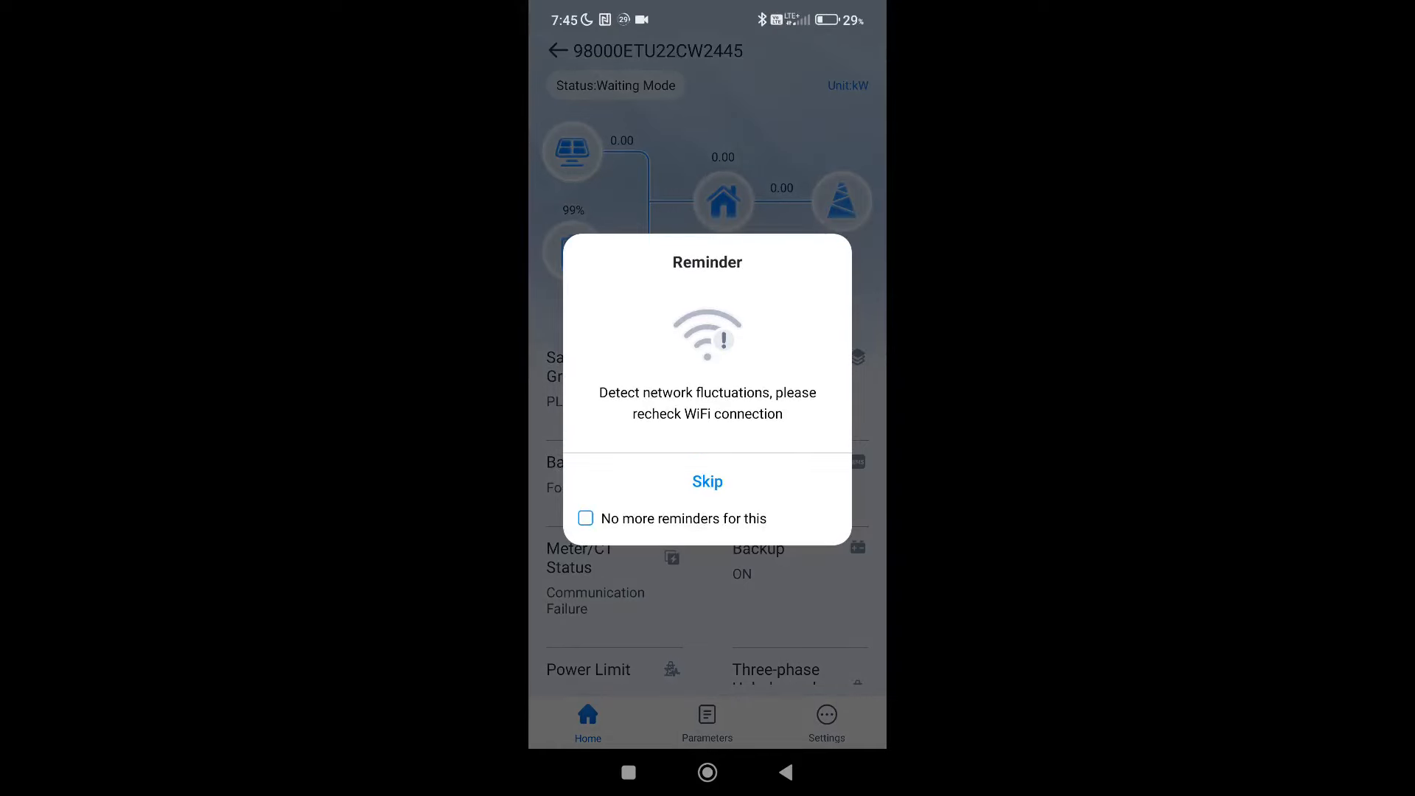
# Step: Dismiss the network reminder permanently and rejoin the saved Solar-WiFi22CW2445 network
pyautogui.click(584, 518)
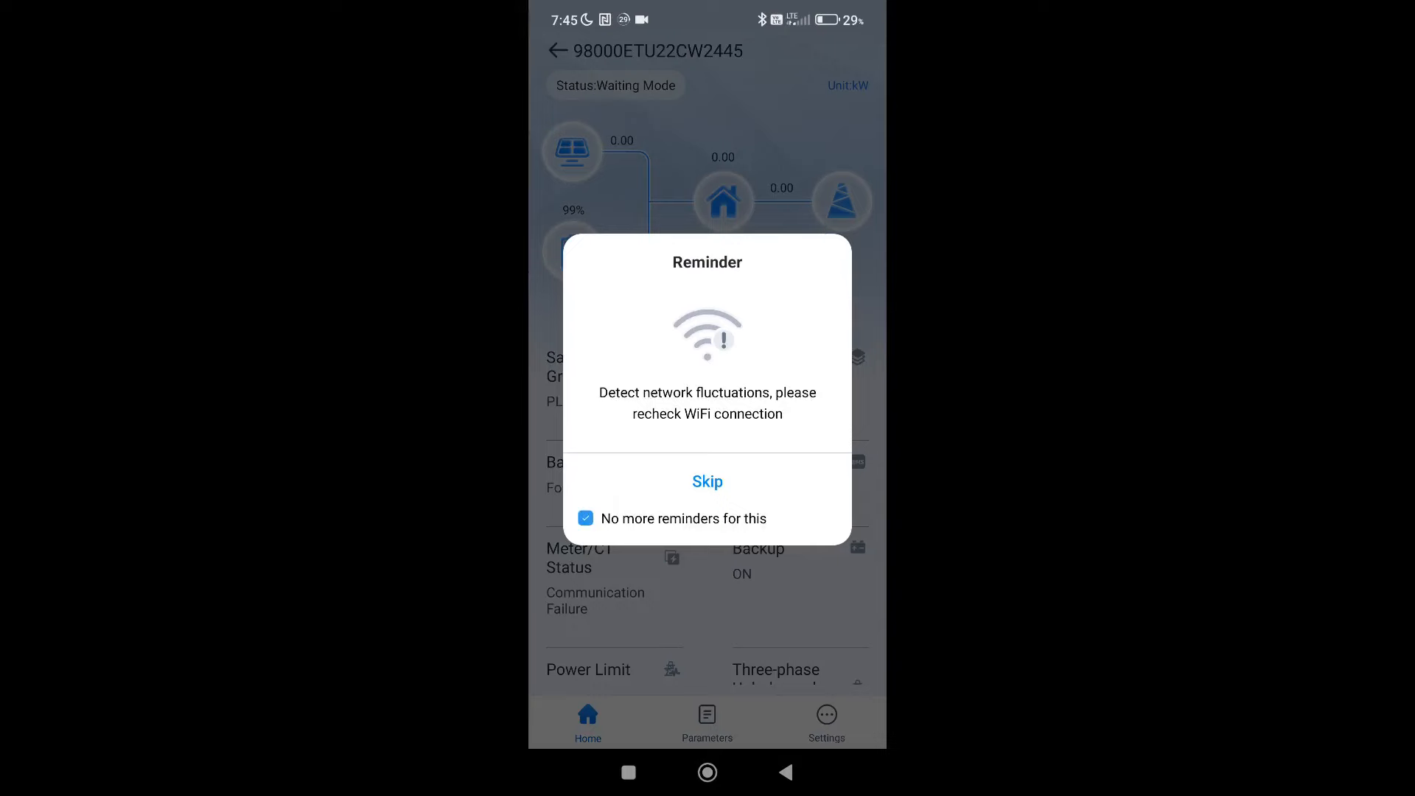
pyautogui.click(707, 481)
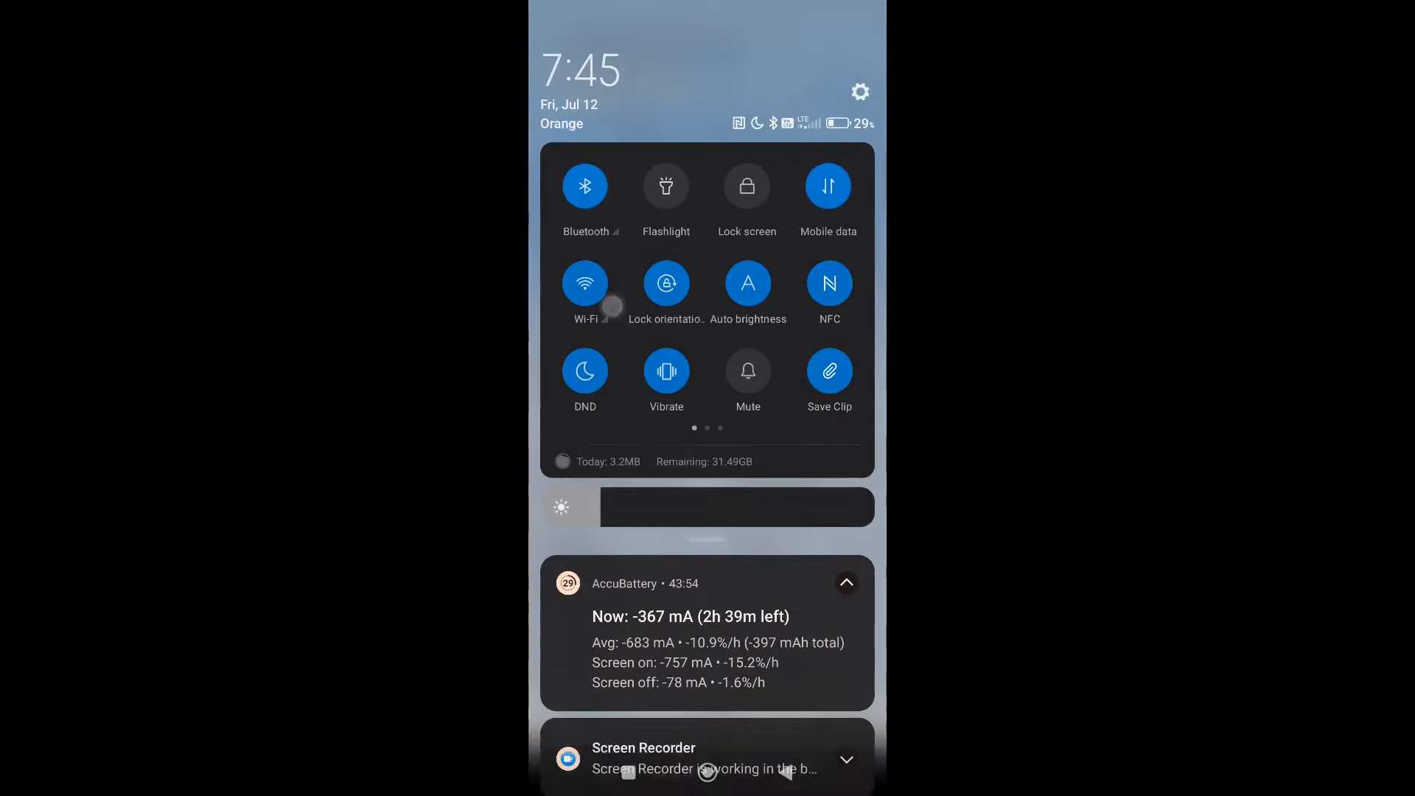
pyautogui.click(585, 282)
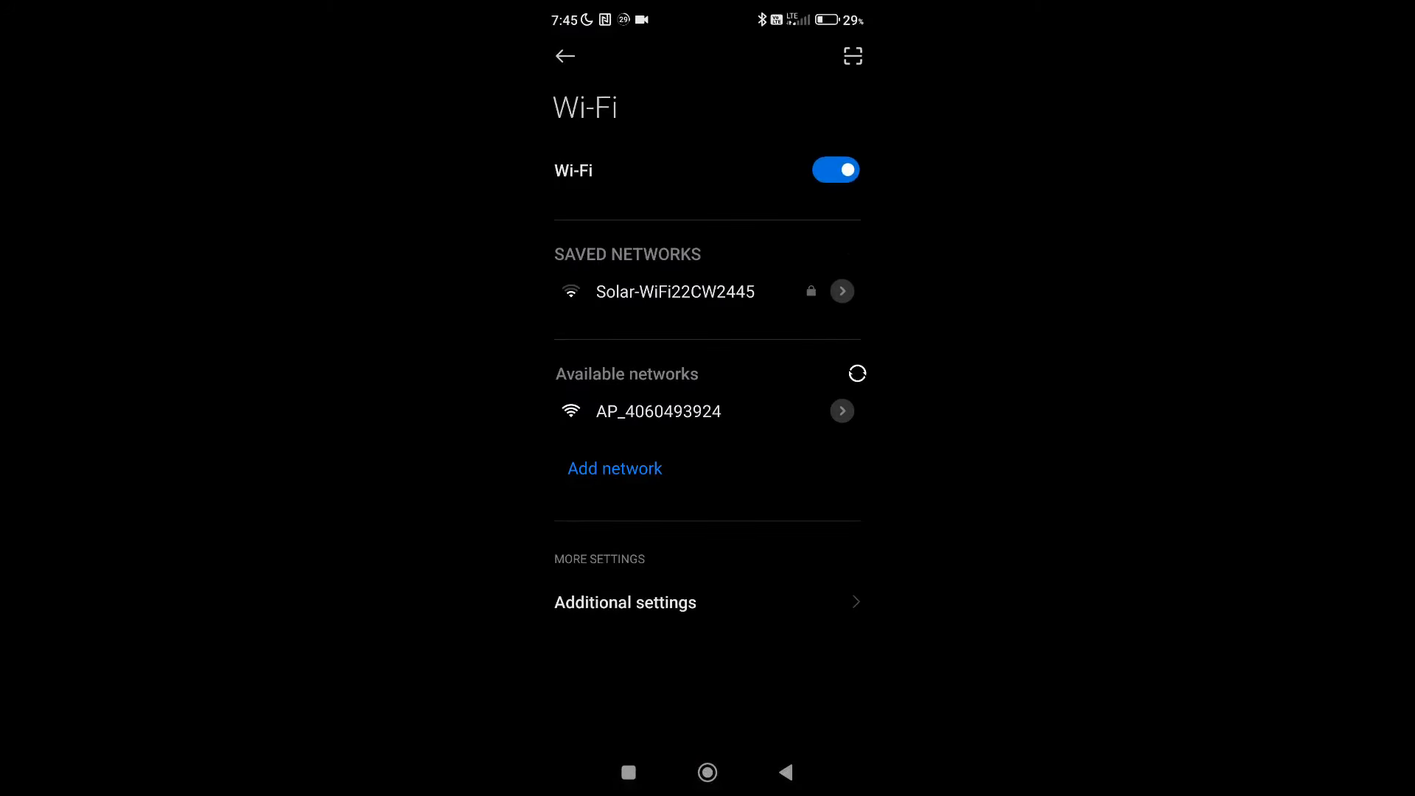
pyautogui.click(675, 290)
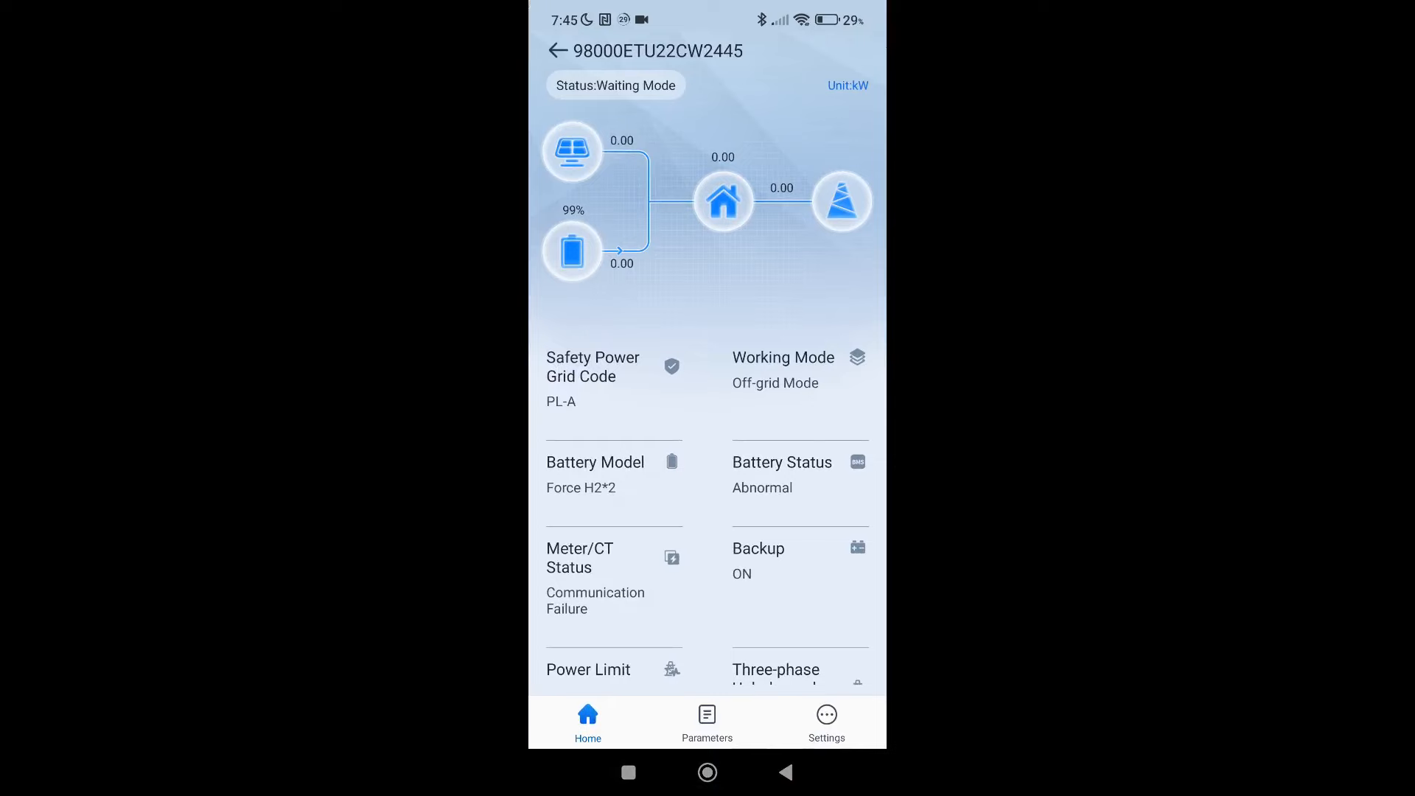
# Step: Scroll the Home page and open the Backup tile's settings
pyautogui.scroll(-3)
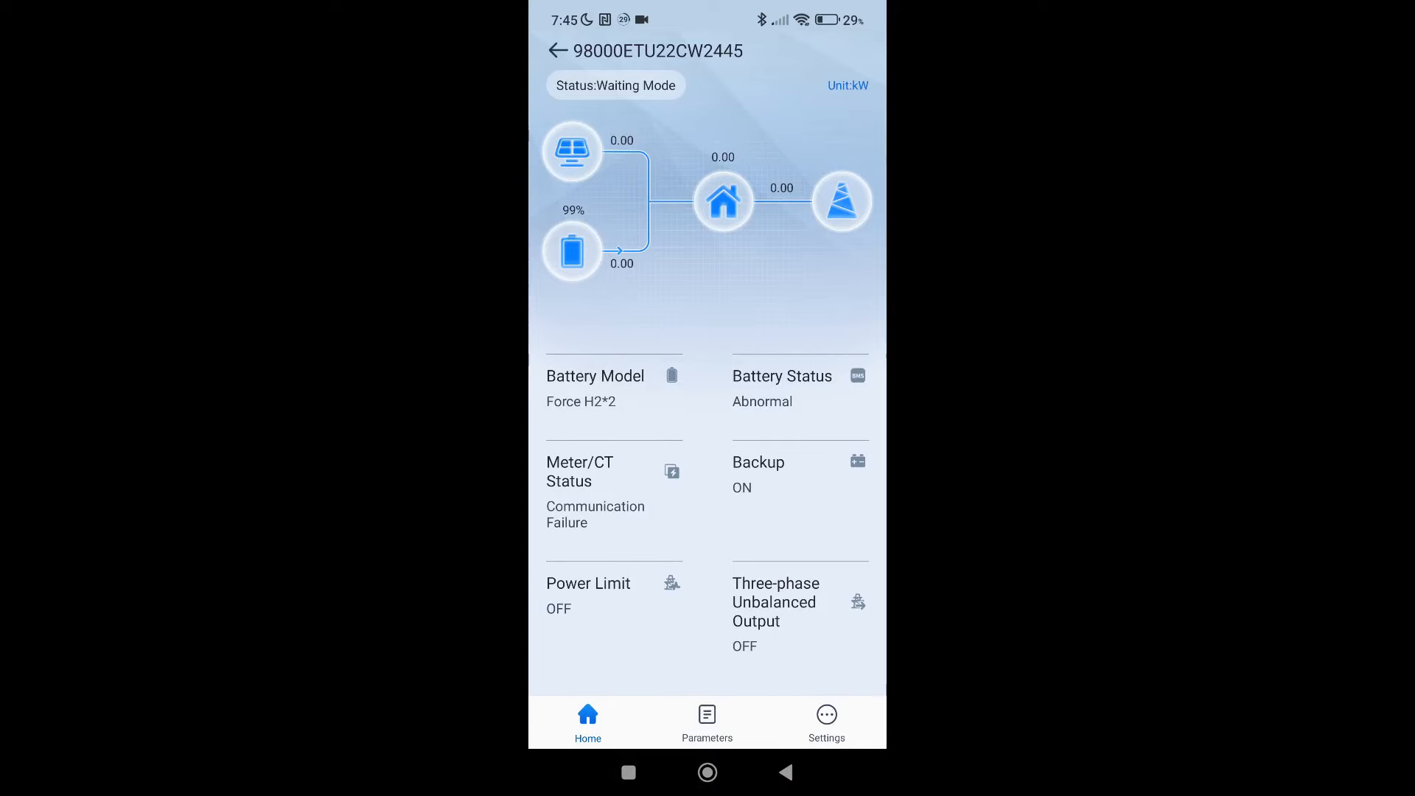
pyautogui.click(825, 723)
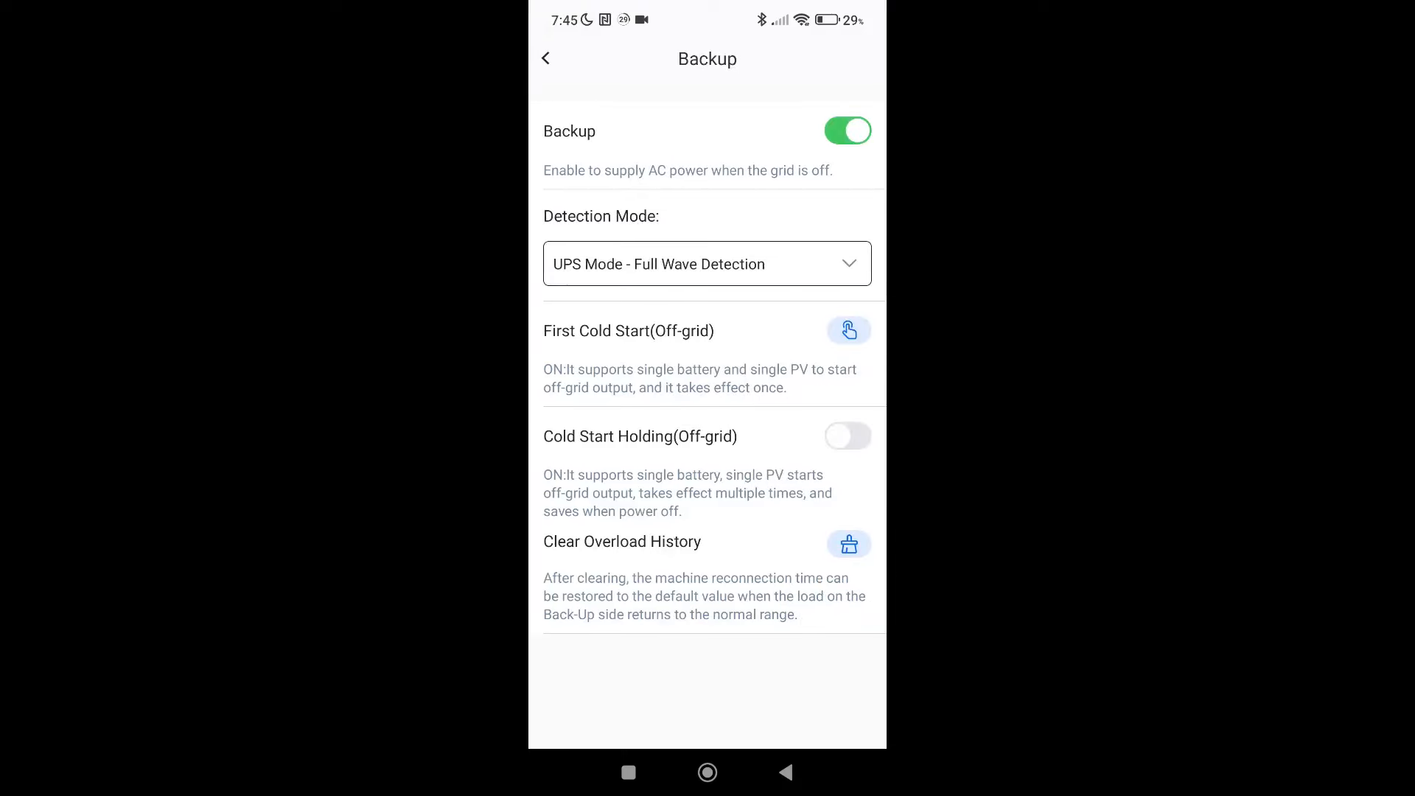
pyautogui.click(847, 330)
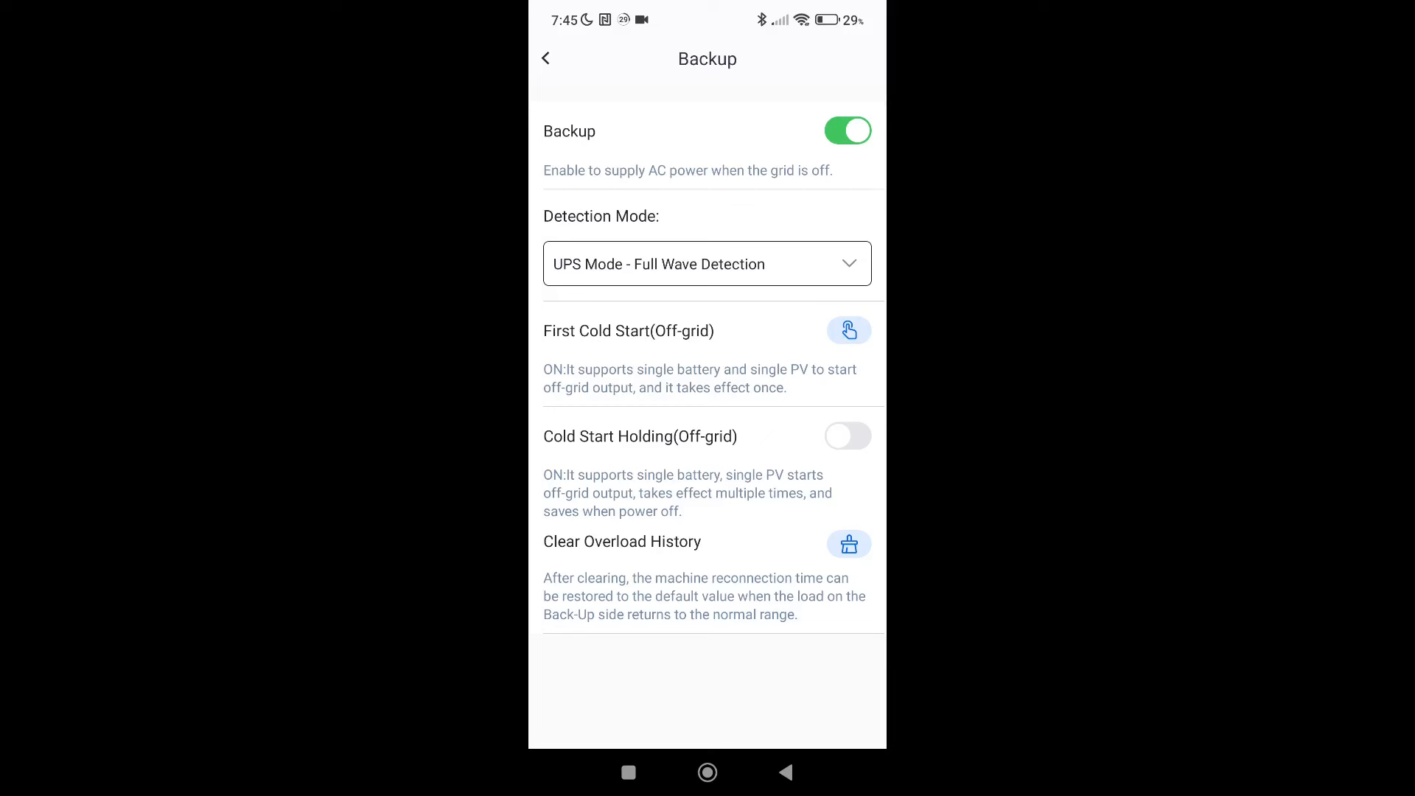
pyautogui.click(848, 330)
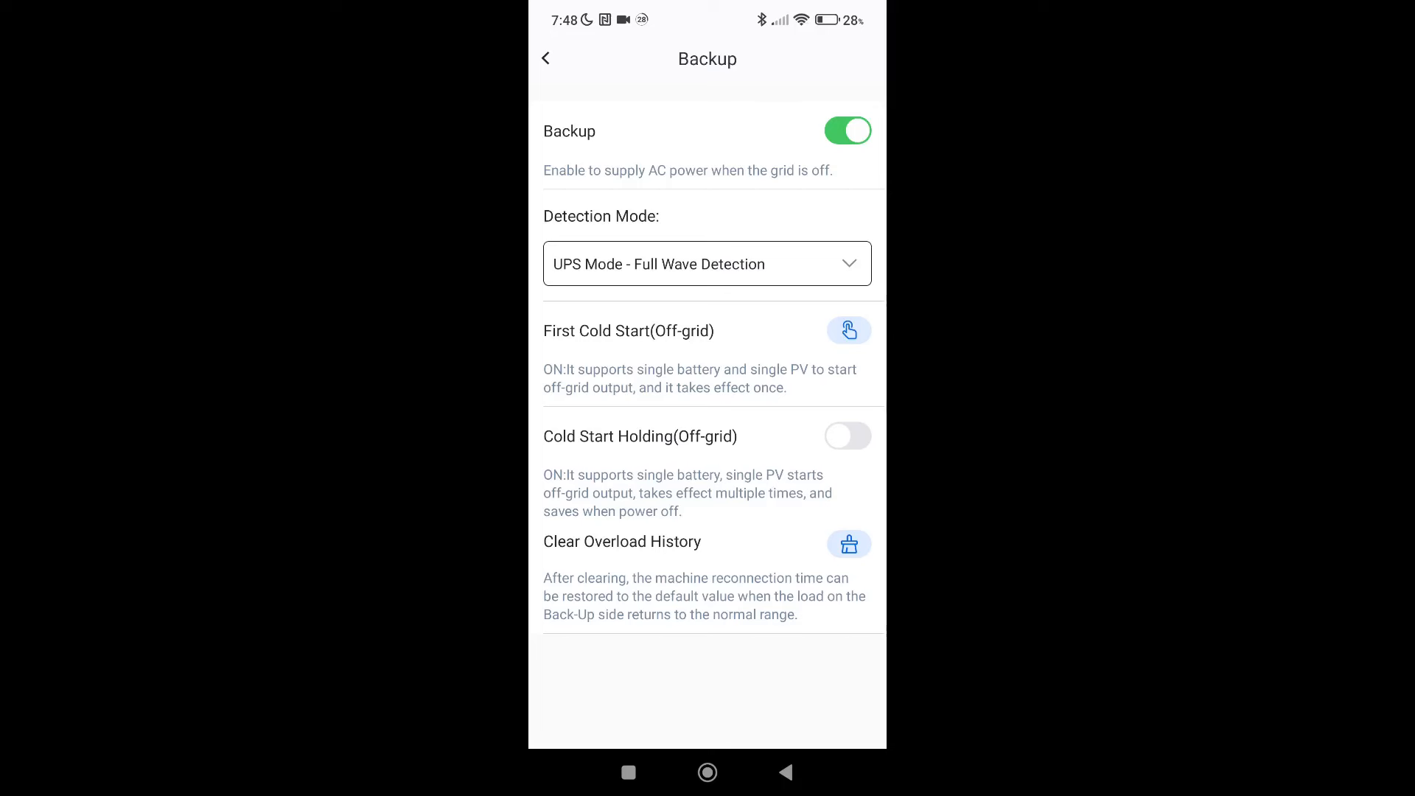
# Step: Turn on Cold Start Holding (Off-grid) and return to the Settings menu
pyautogui.click(847, 436)
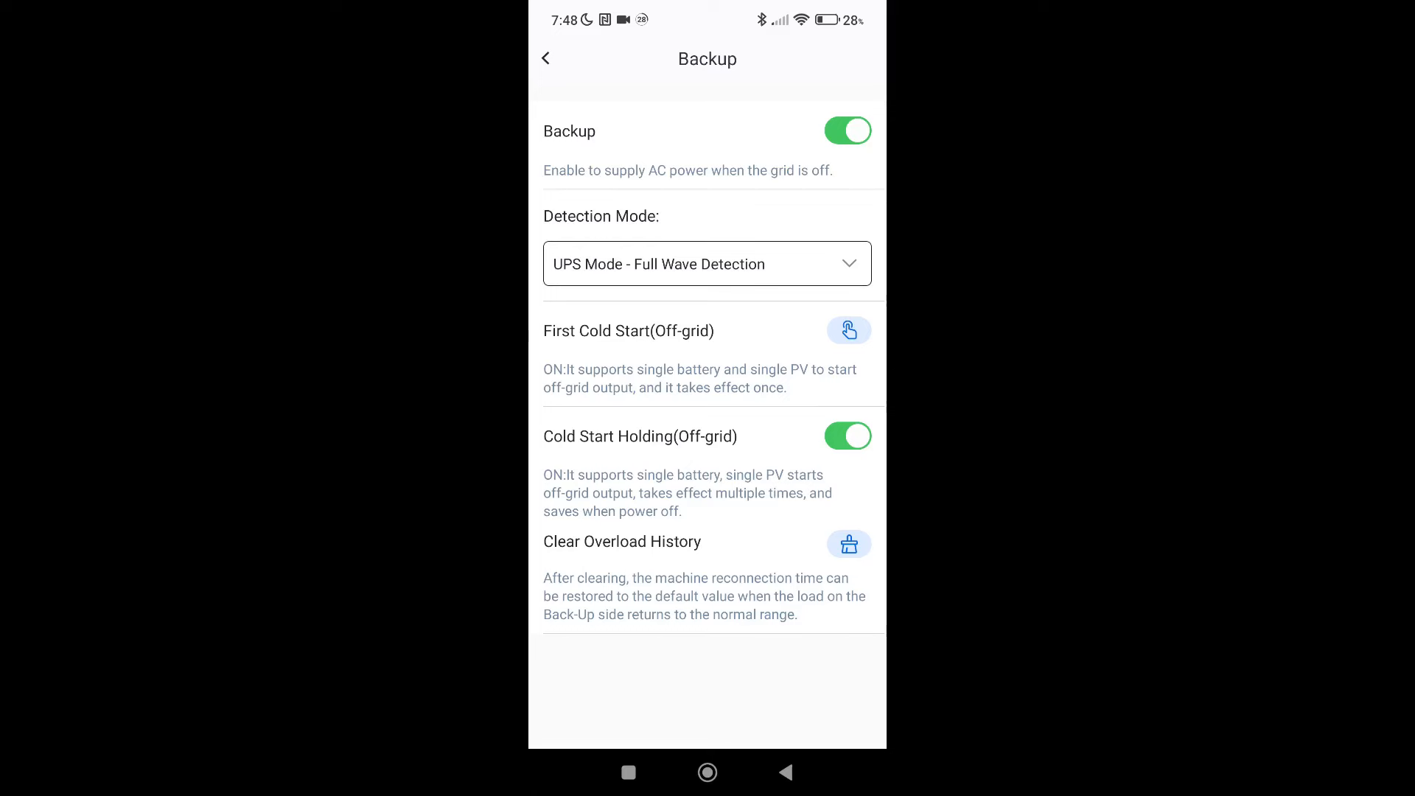
pyautogui.click(545, 57)
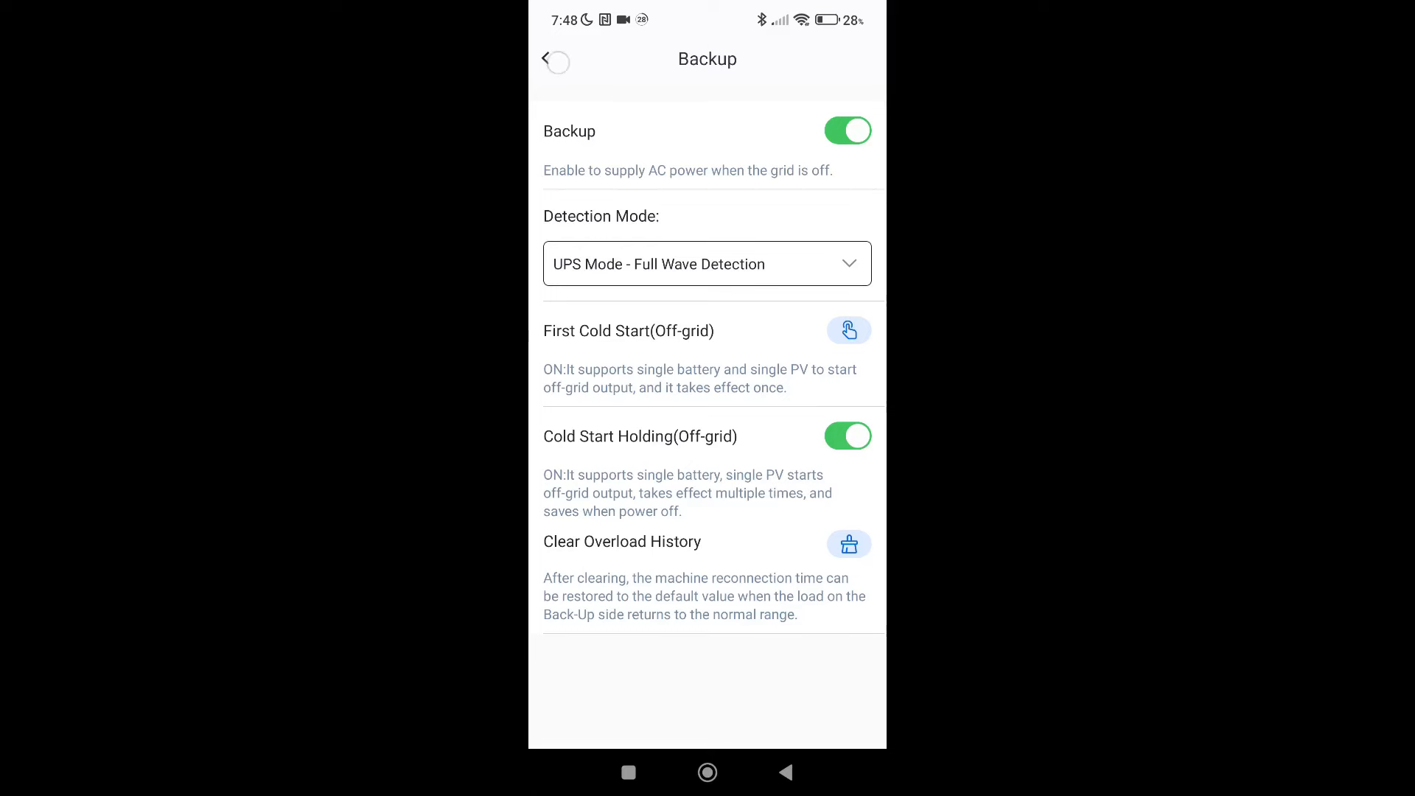
pyautogui.click(546, 59)
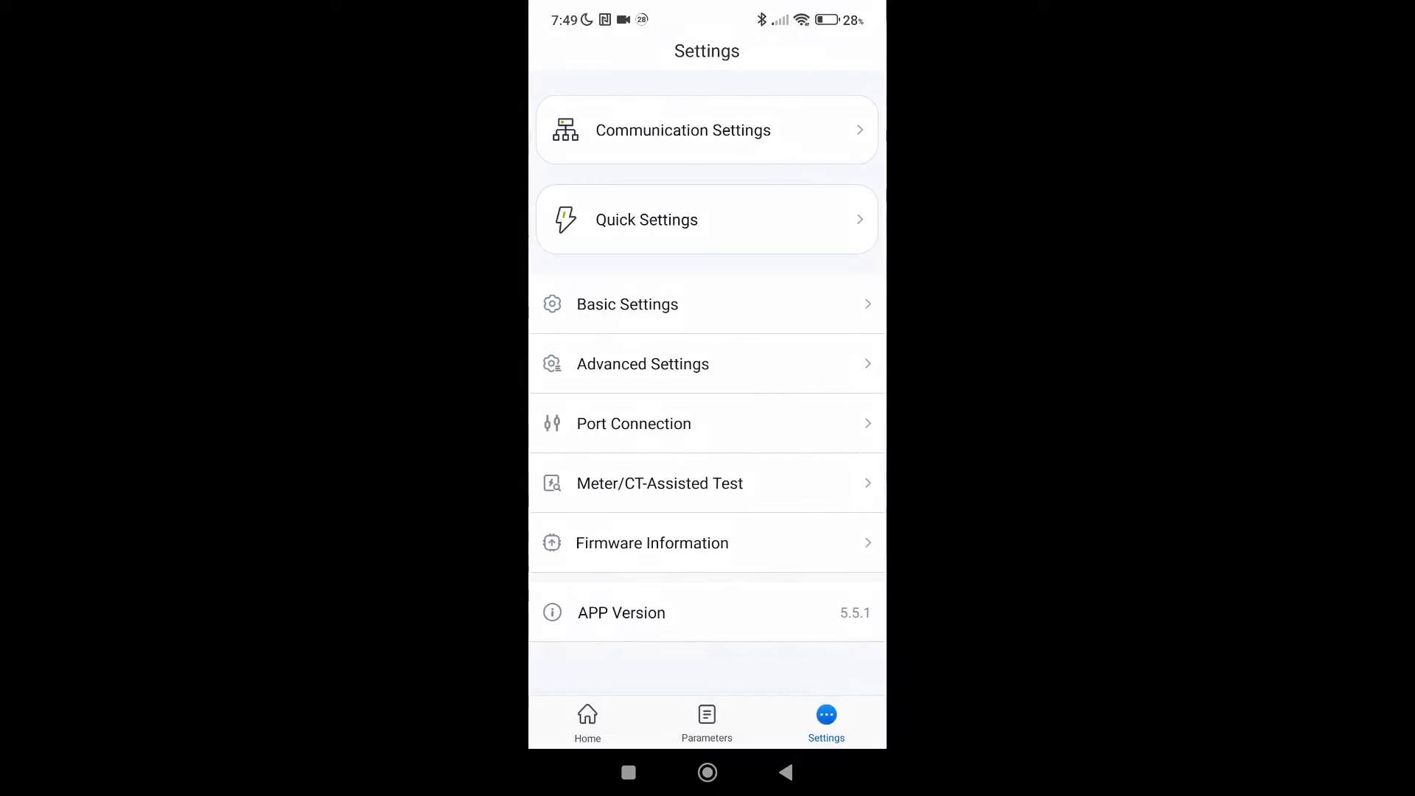
# Step: Check Home shows Status: Off-grid, then view System data under Parameters
pyautogui.click(587, 722)
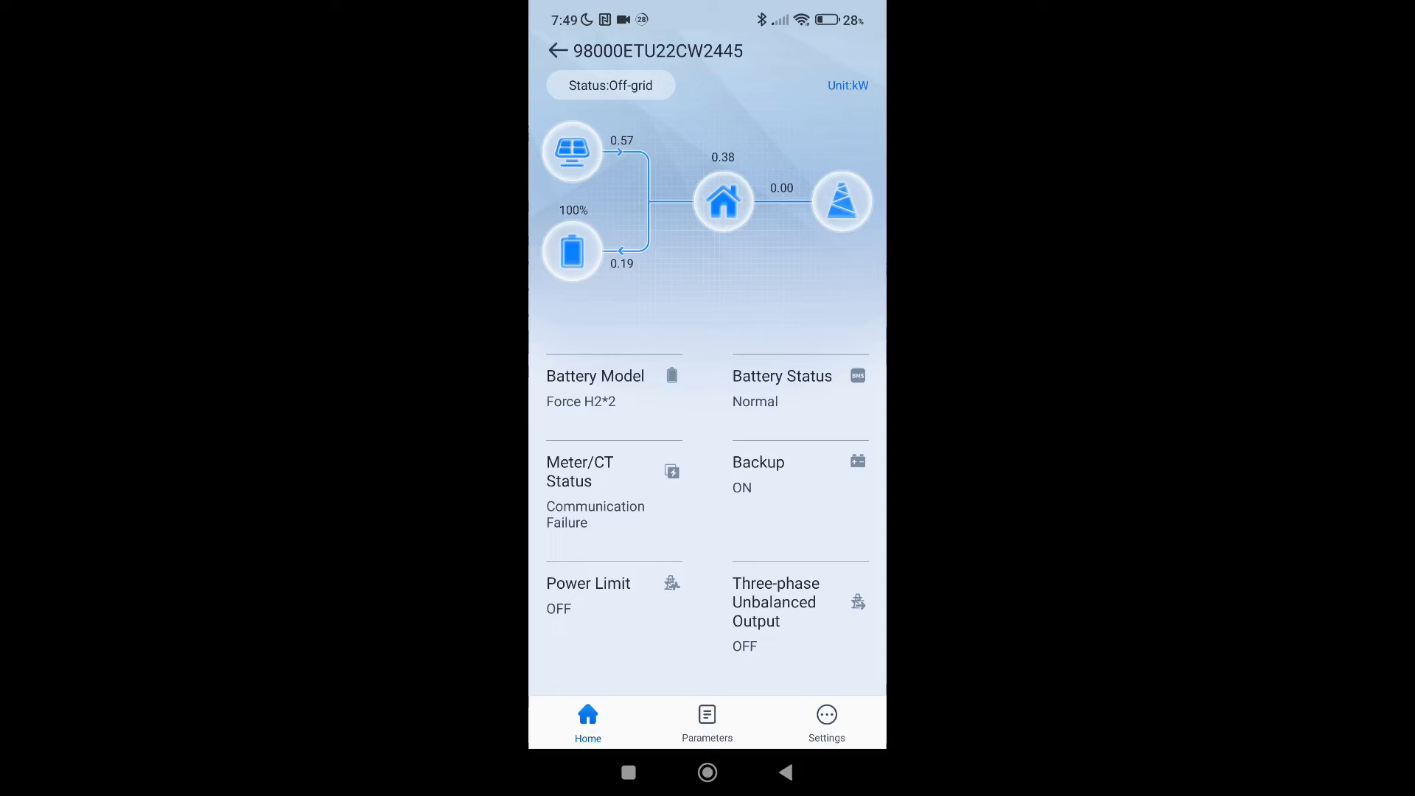
pyautogui.click(706, 722)
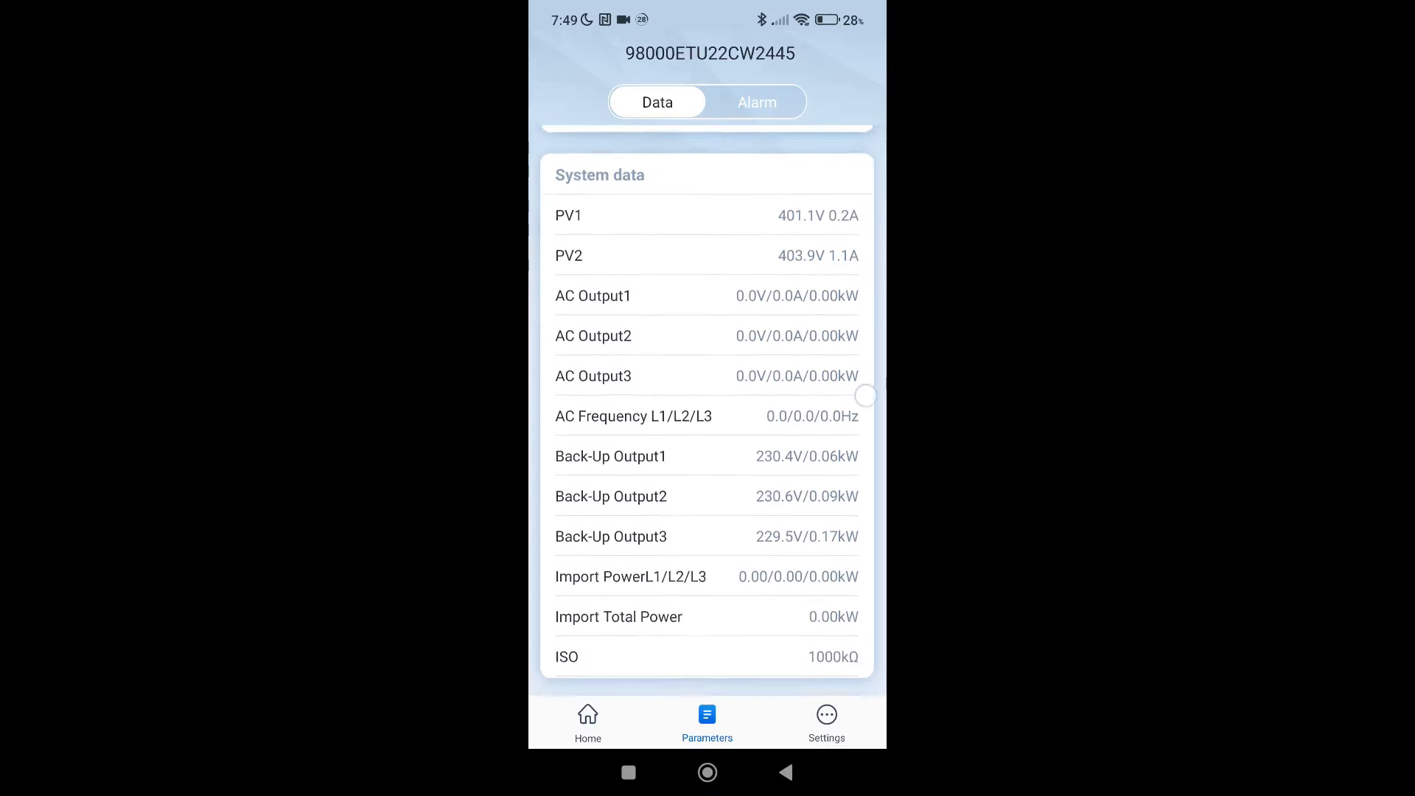
pyautogui.scroll(3)
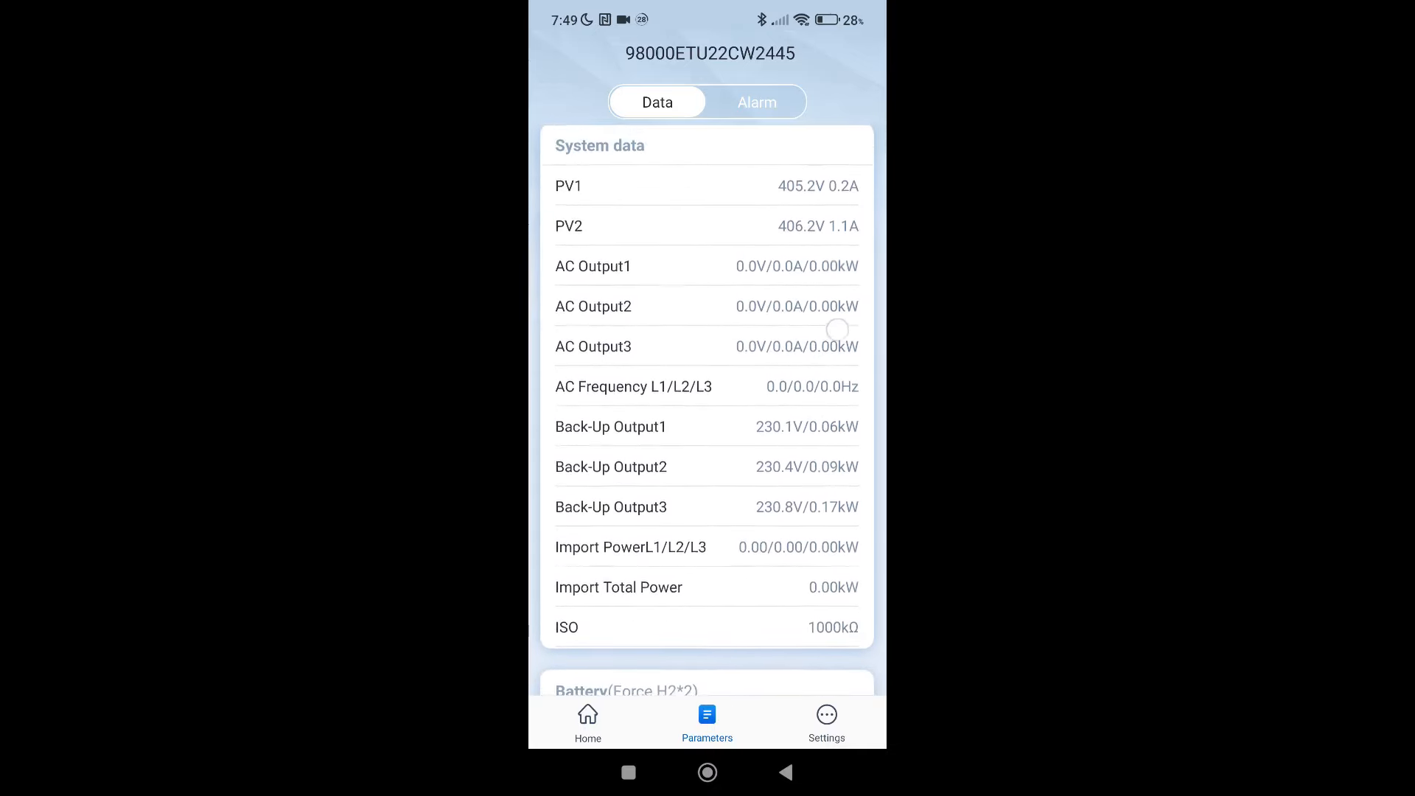
pyautogui.scroll(3)
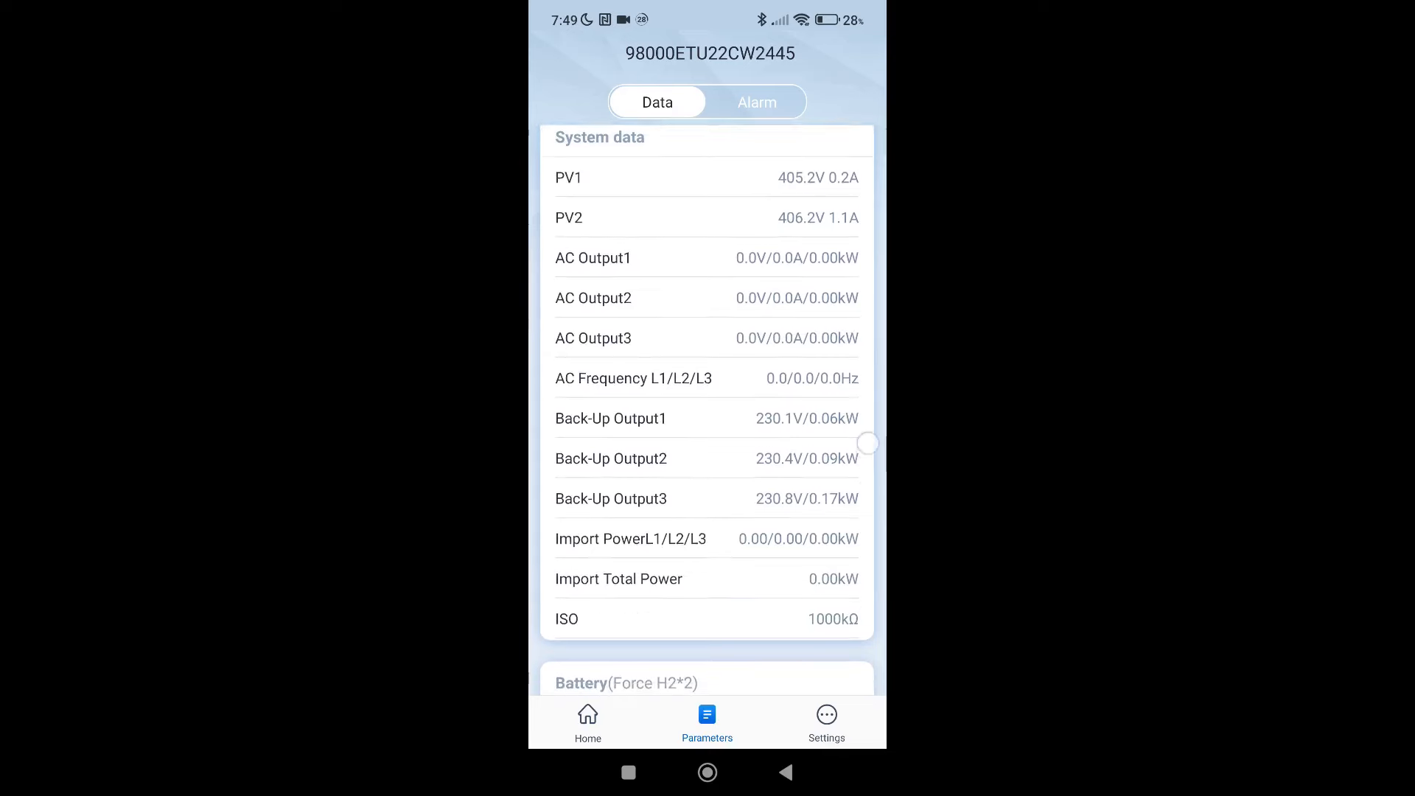